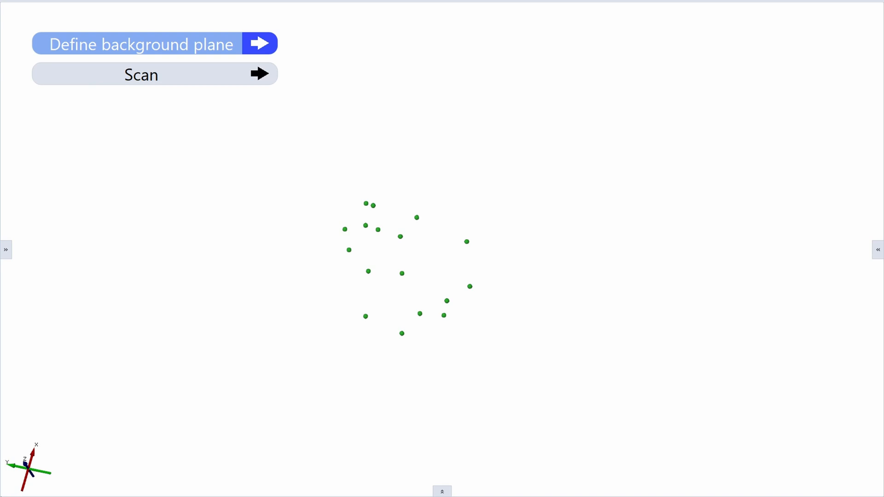
Step: Start scanning the engine casing from the workflow panel after the background plane
{"action": "left_click", "coordinate": [142, 45]}
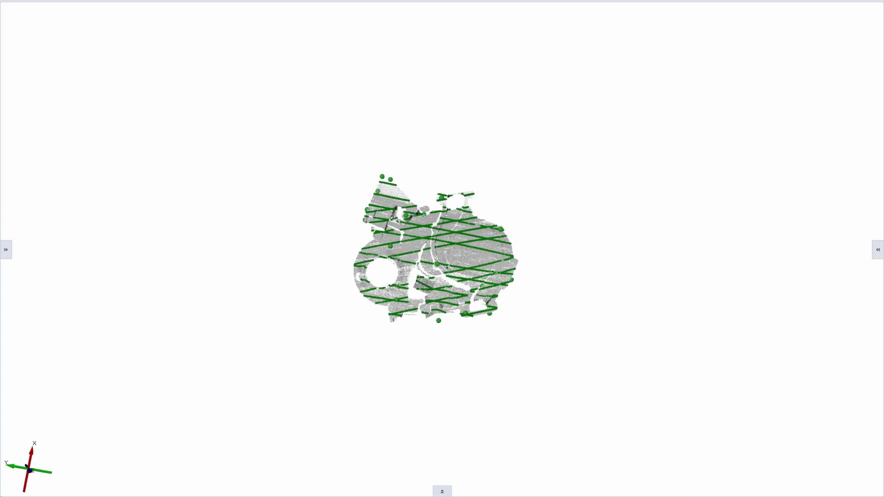
Step: Rotate the view of the scanned casing mesh slightly
{"action": "left_click_drag", "start_coordinate": [429, 248], "coordinate": [428, 225]}
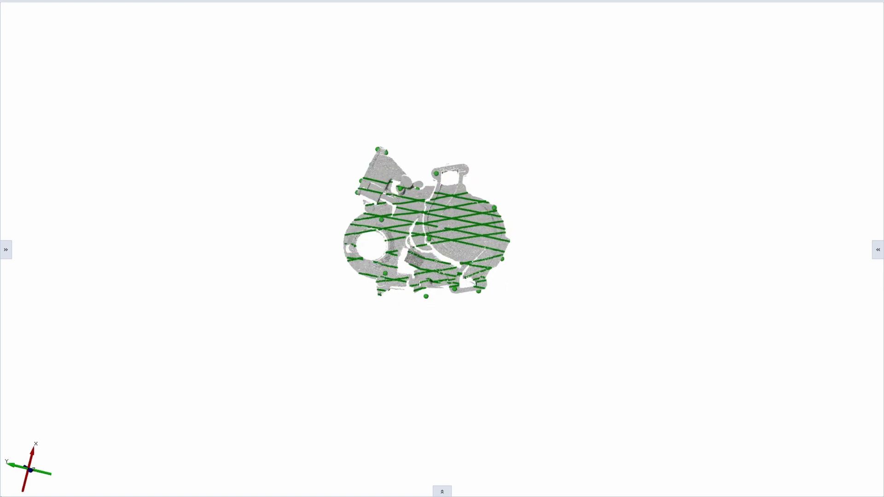